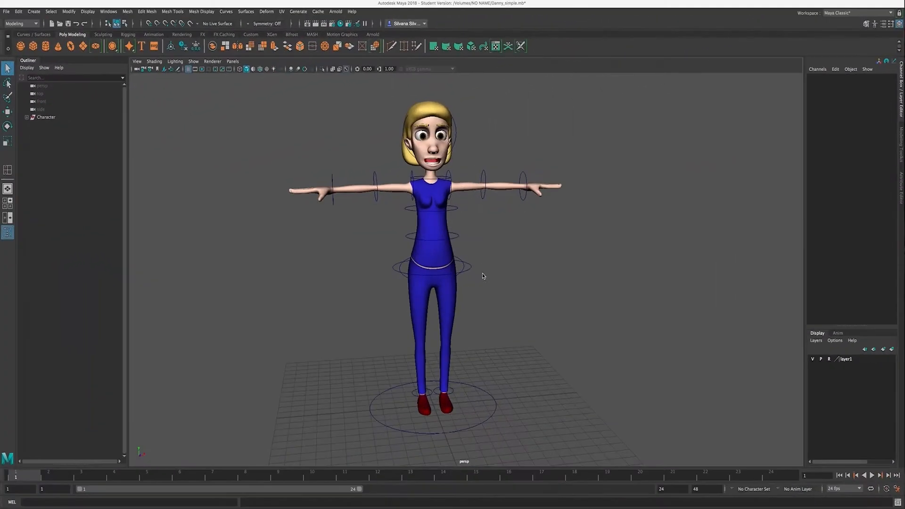
{"action": "mouse_move", "coordinate": [485, 240]}
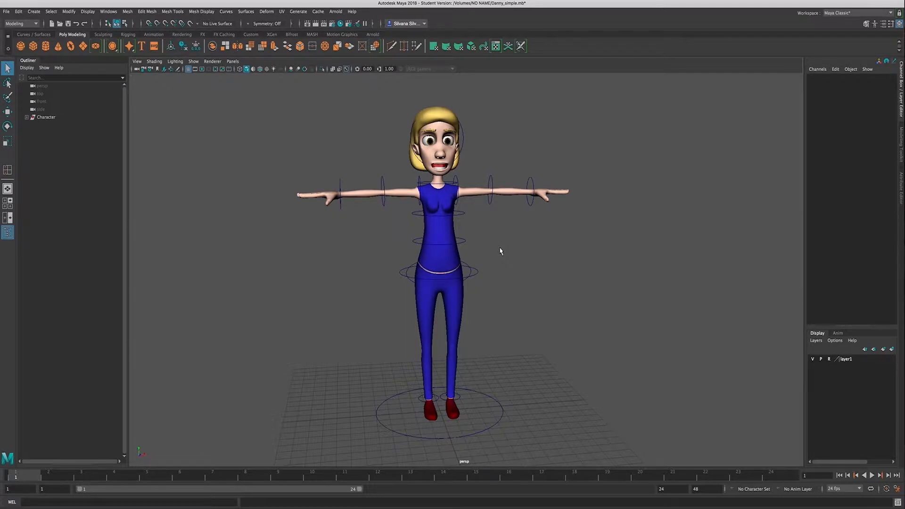
{"action": "mouse_move", "coordinate": [445, 218]}
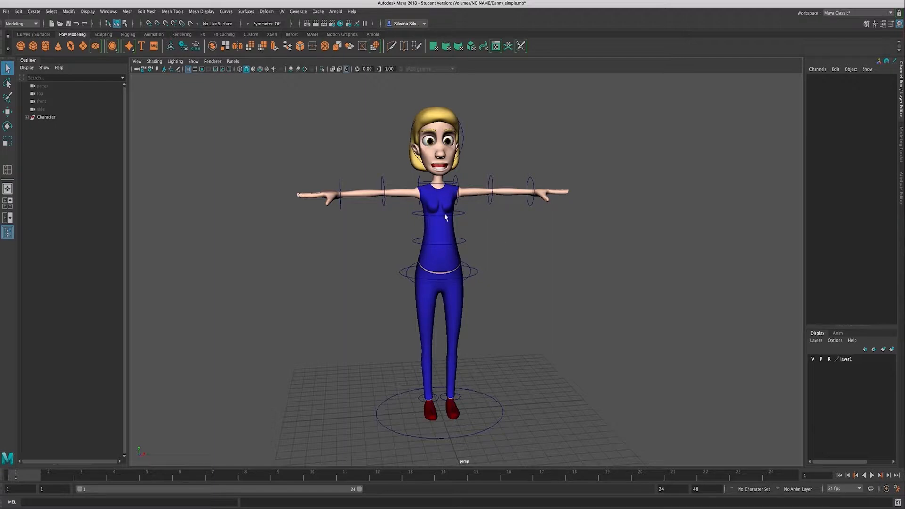
{"action": "mouse_move", "coordinate": [198, 277]}
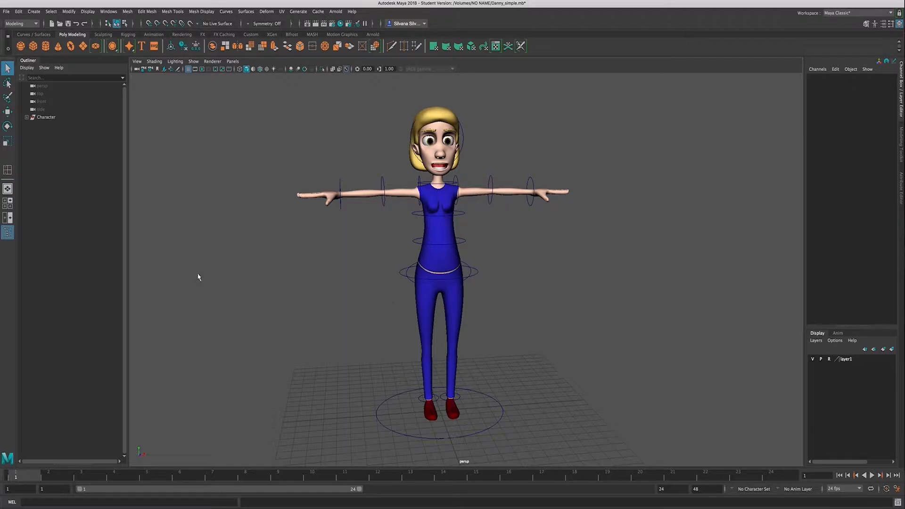
Add Sandymesh's teeth, tongue, eyebrows, hair and eyes to layer1.
{"action": "left_click", "coordinate": [27, 117]}
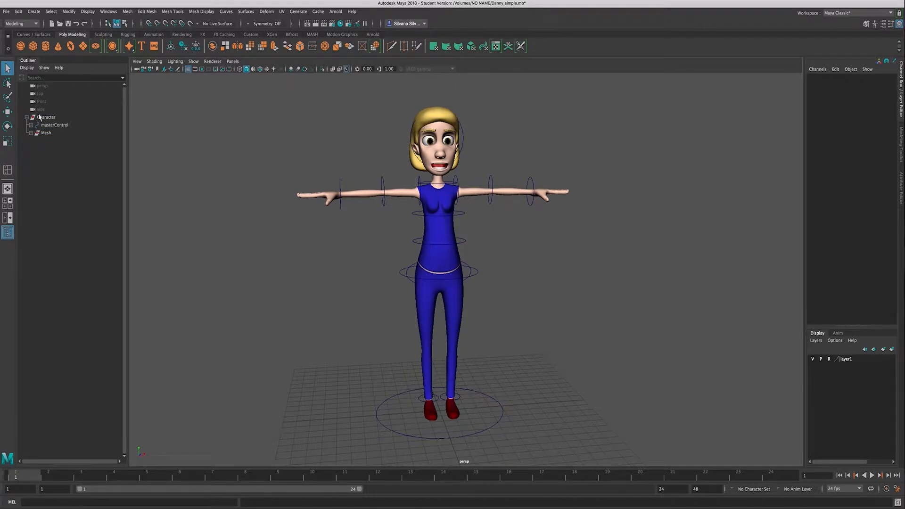
{"action": "left_click", "coordinate": [28, 141]}
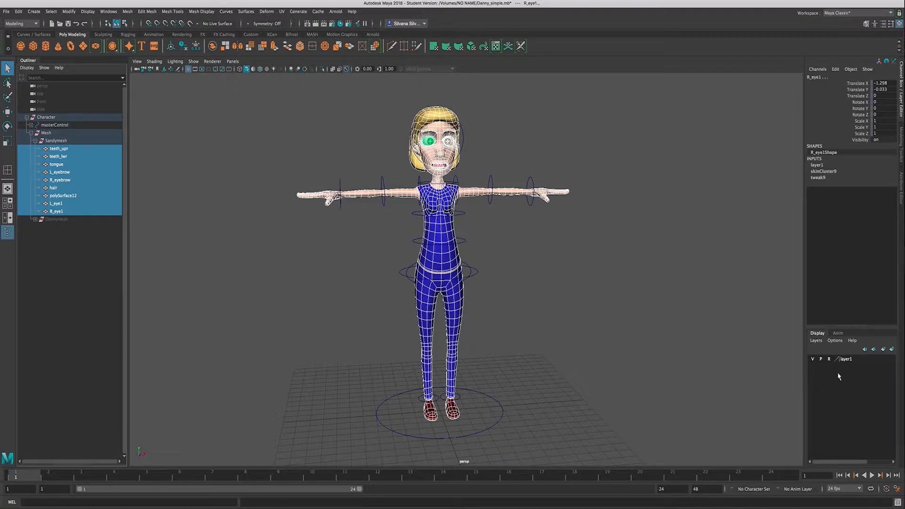
{"action": "right_click", "coordinate": [844, 359]}
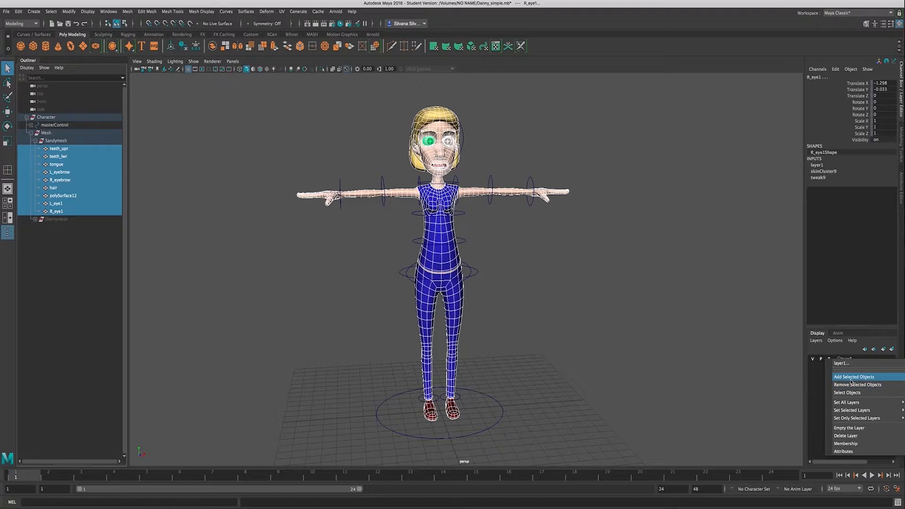
{"action": "left_click", "coordinate": [851, 377]}
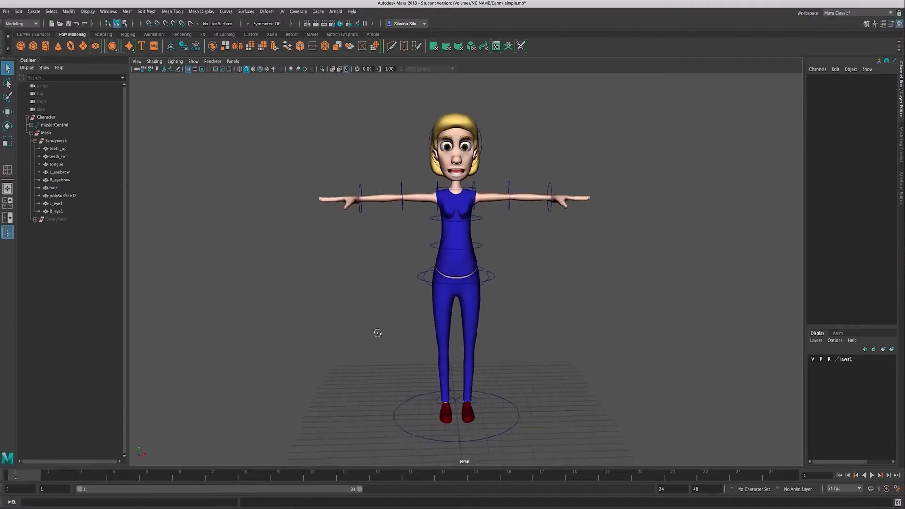
Drag cc_cog down into a crouch, then move the right elbow FK control and reset it.
{"action": "left_click", "coordinate": [55, 125]}
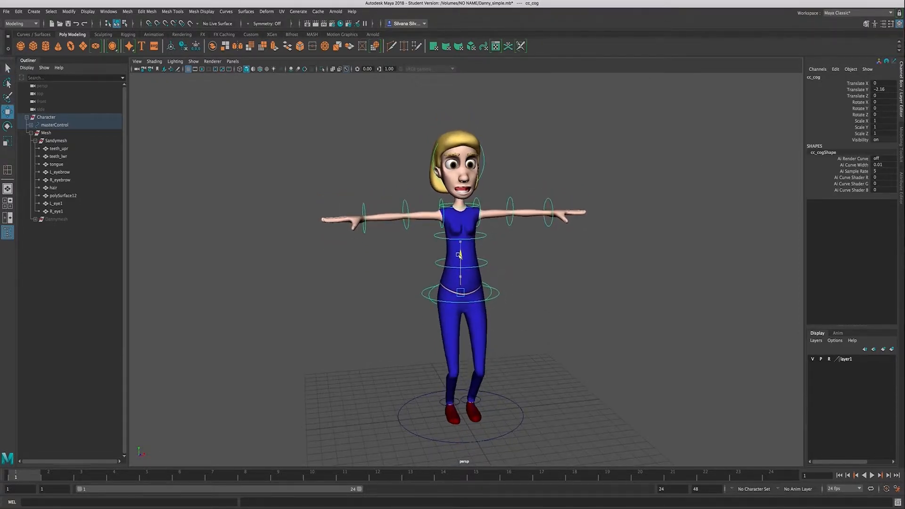
{"action": "left_click_drag", "start_coordinate": [458, 254], "coordinate": [454, 282]}
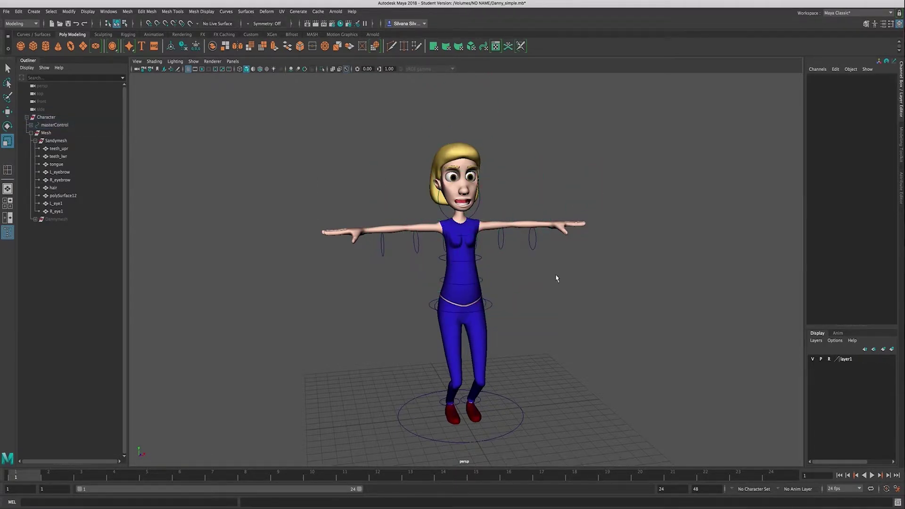
{"action": "left_click", "coordinate": [531, 224]}
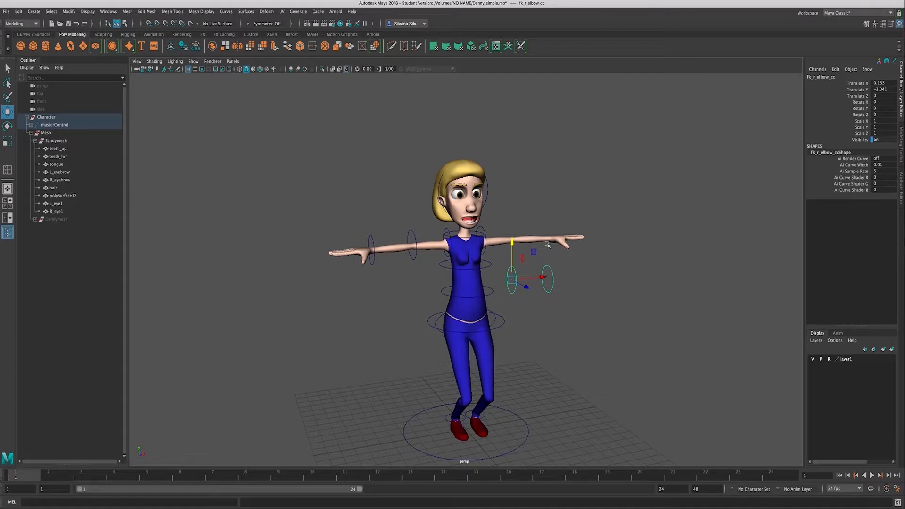
{"action": "mouse_move", "coordinate": [513, 255]}
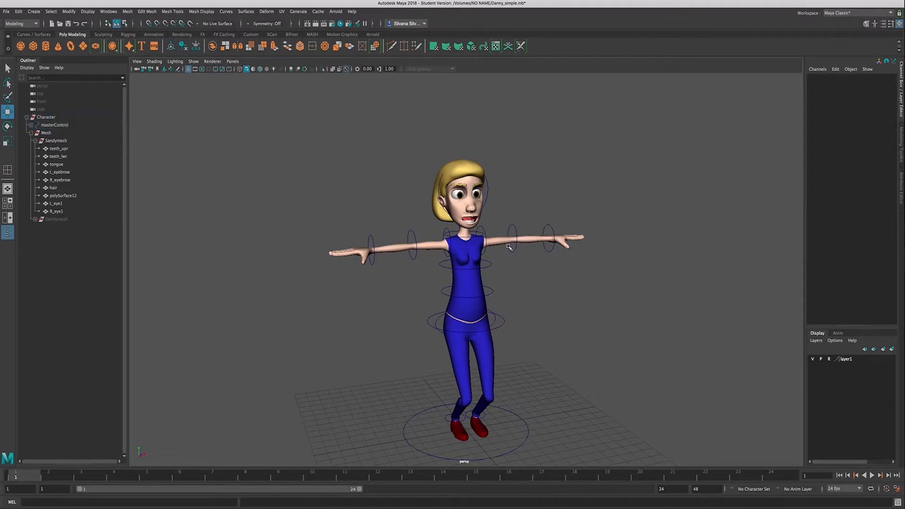
{"action": "left_click", "coordinate": [511, 237]}
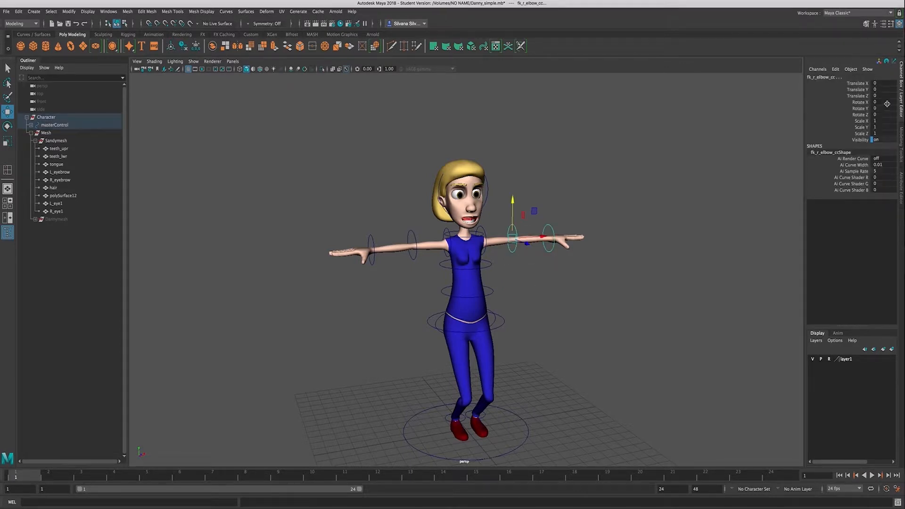
{"action": "mouse_move", "coordinate": [836, 135]}
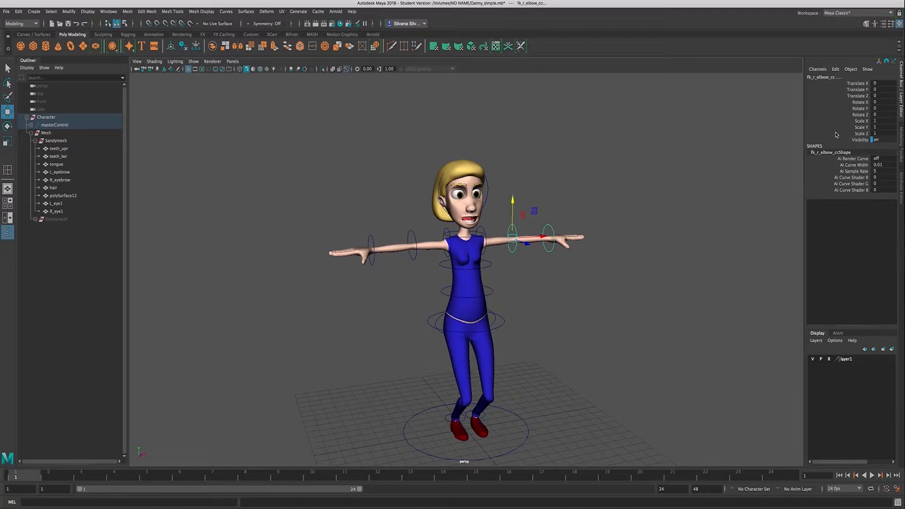
{"action": "mouse_move", "coordinate": [496, 246]}
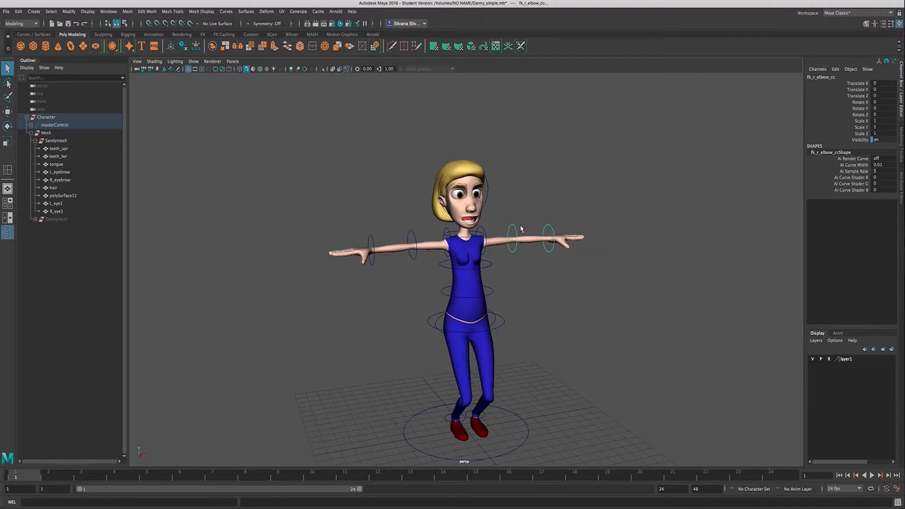
{"action": "left_click_drag", "start_coordinate": [548, 237], "coordinate": [514, 259]}
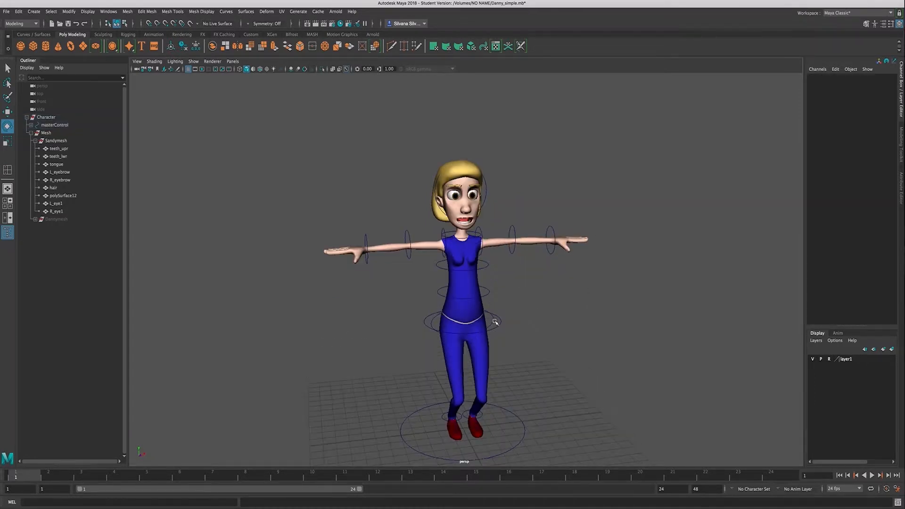
{"action": "left_click", "coordinate": [459, 318]}
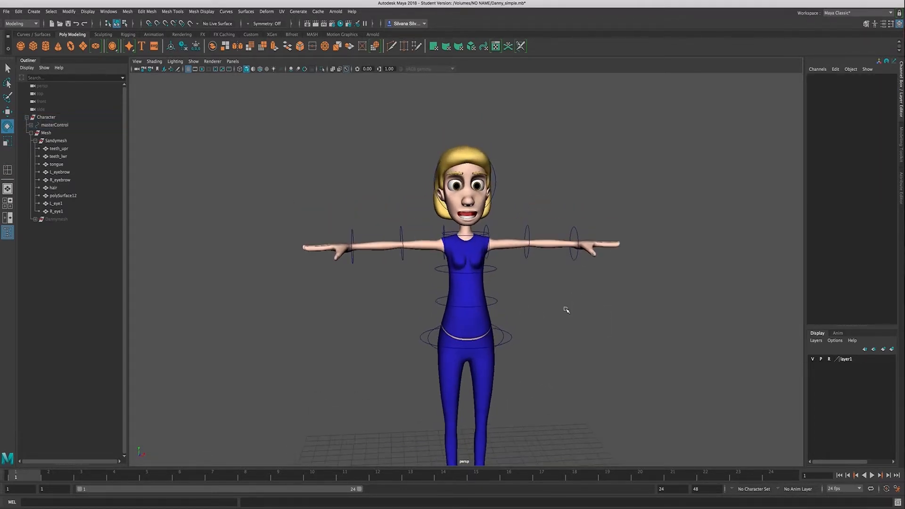
Select the head control, then begin picking the cc_hula translate channels.
{"action": "left_click", "coordinate": [465, 183]}
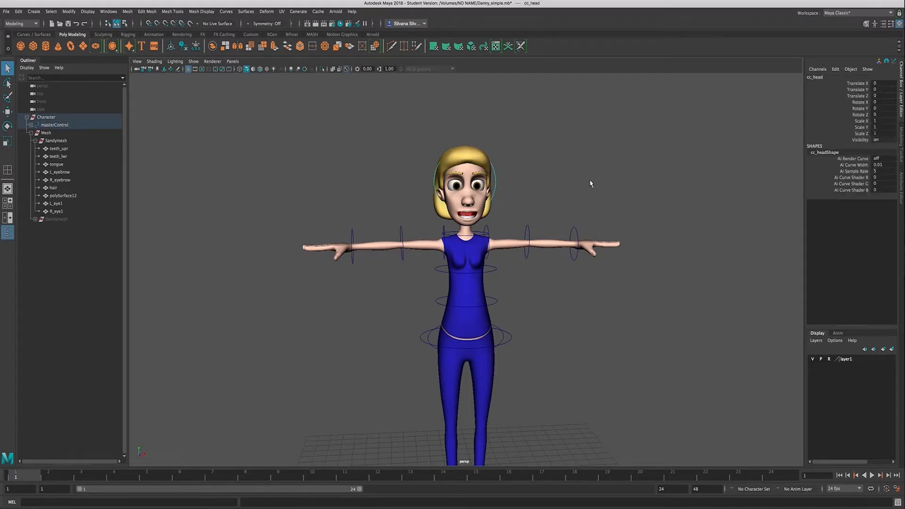
{"action": "mouse_move", "coordinate": [668, 201]}
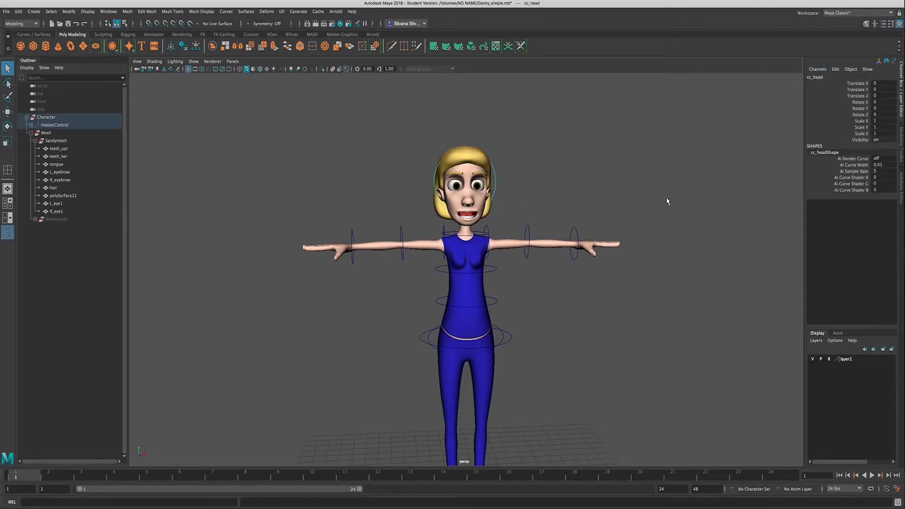
{"action": "mouse_move", "coordinate": [486, 224]}
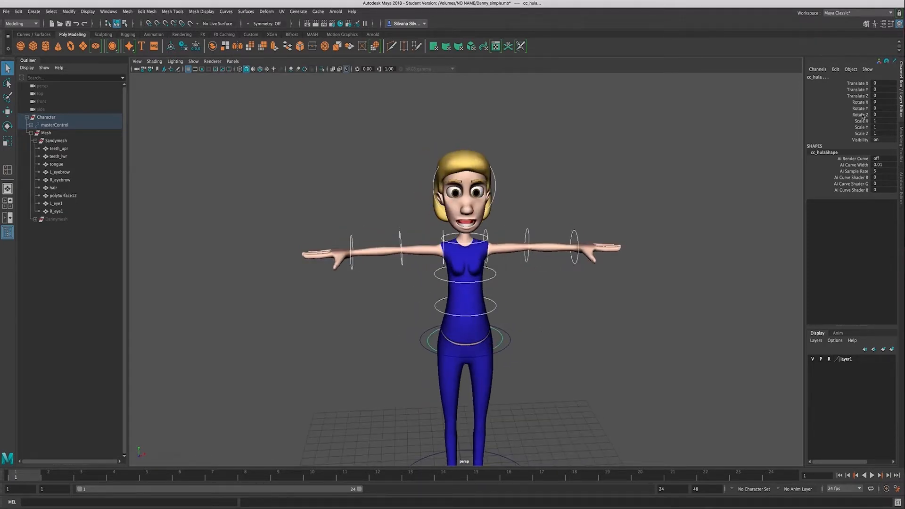
{"action": "left_click", "coordinate": [856, 89]}
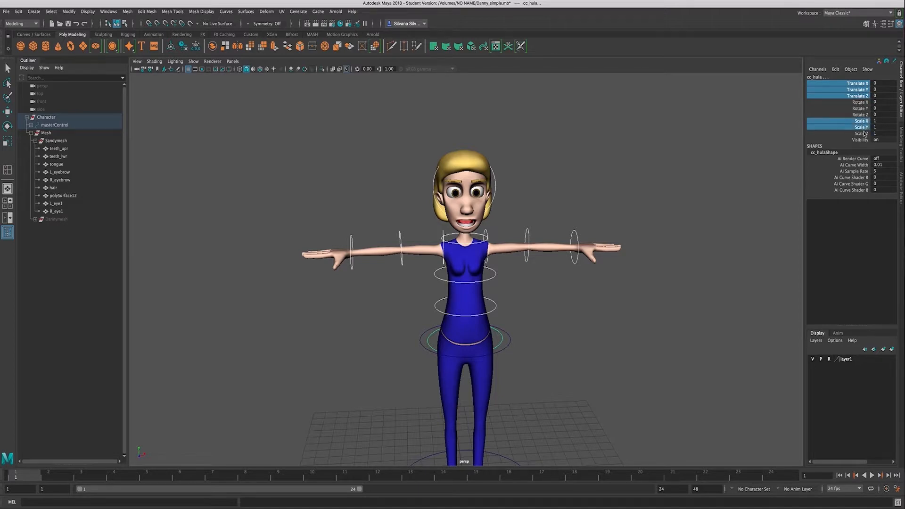
Pick Scale X, Y and Z on cc_cog and apply Lock and Hide Selected.
{"action": "left_click", "coordinate": [856, 133]}
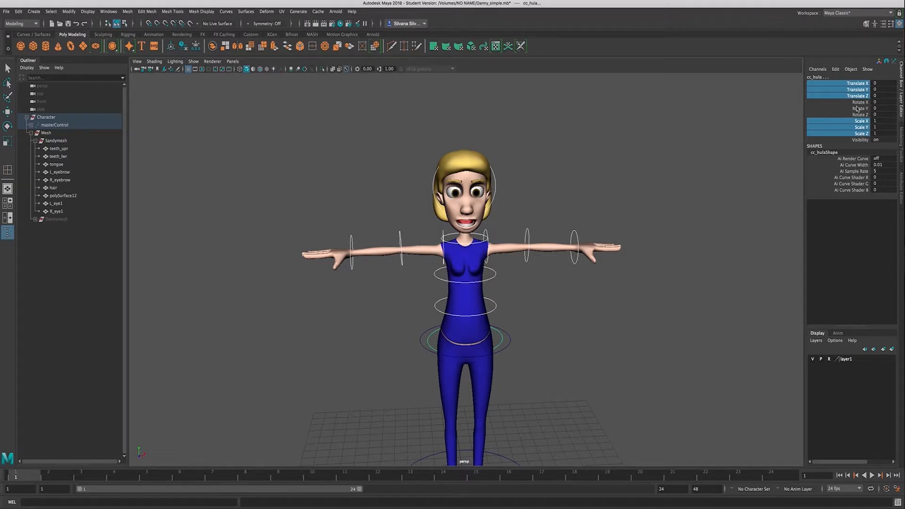
{"action": "right_click", "coordinate": [856, 97]}
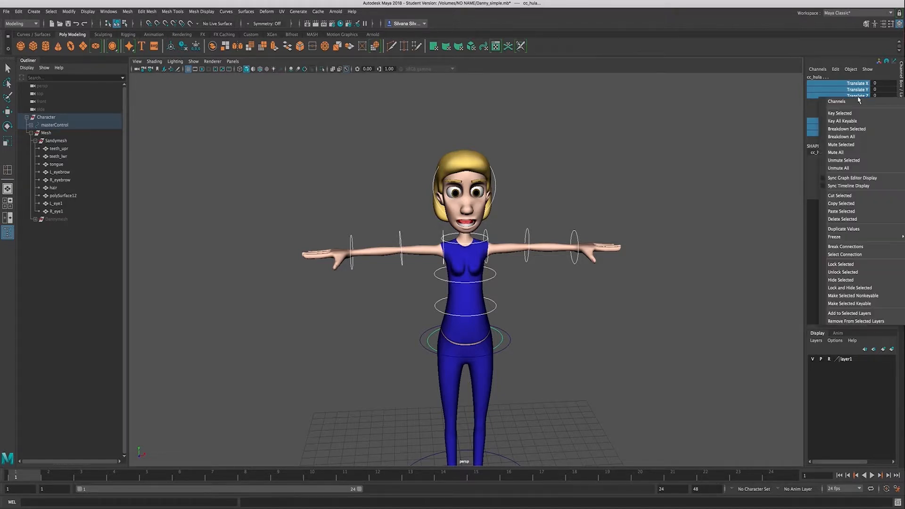
{"action": "mouse_move", "coordinate": [841, 206]}
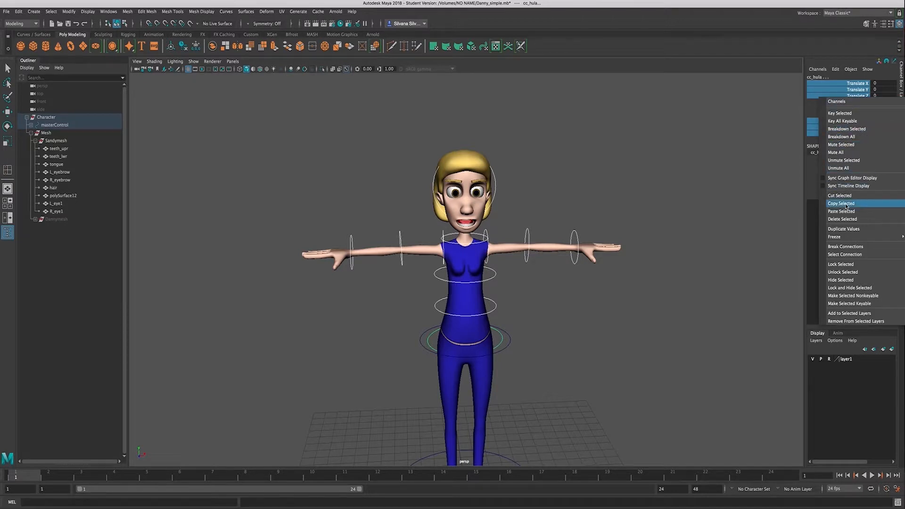
{"action": "mouse_move", "coordinate": [841, 264]}
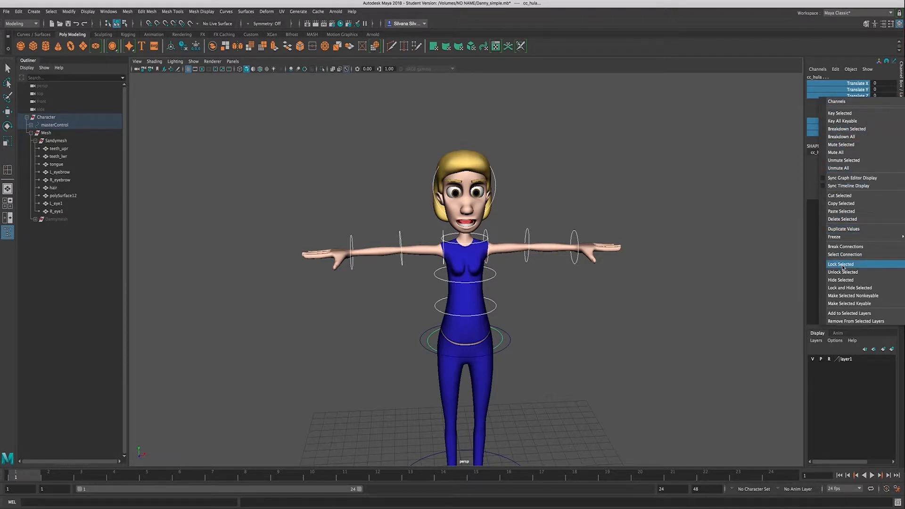
{"action": "mouse_move", "coordinate": [849, 288]}
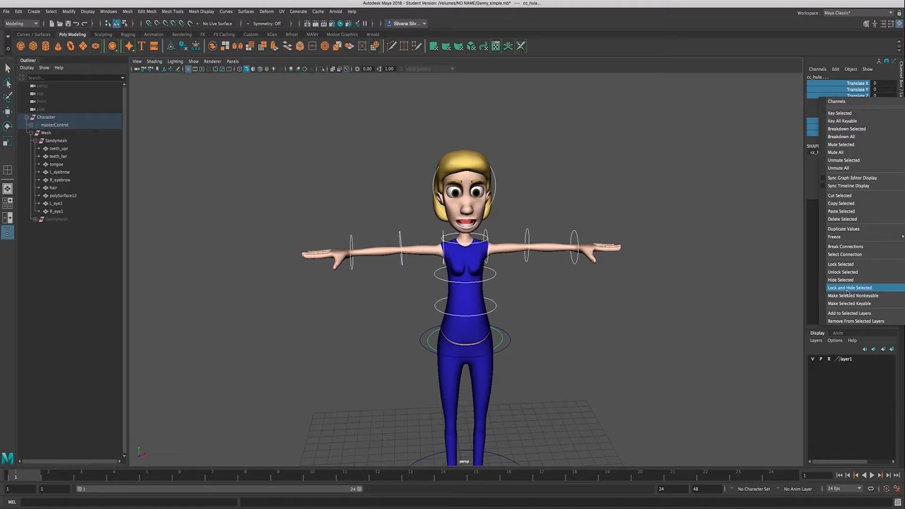
{"action": "mouse_move", "coordinate": [842, 291]}
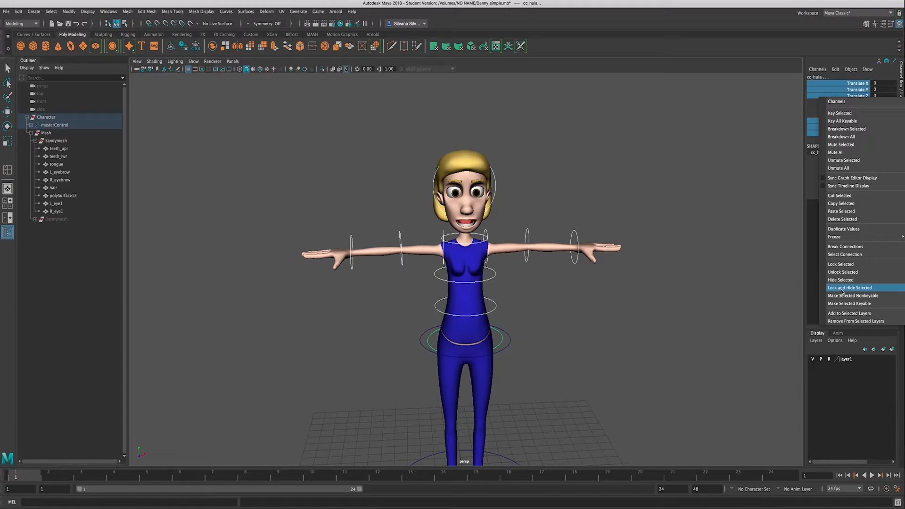
{"action": "left_click", "coordinate": [844, 287]}
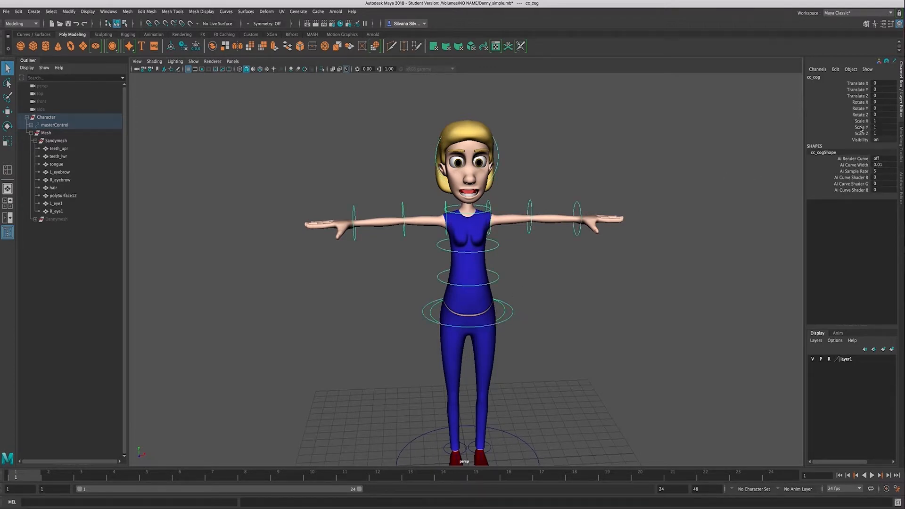
{"action": "right_click", "coordinate": [867, 128]}
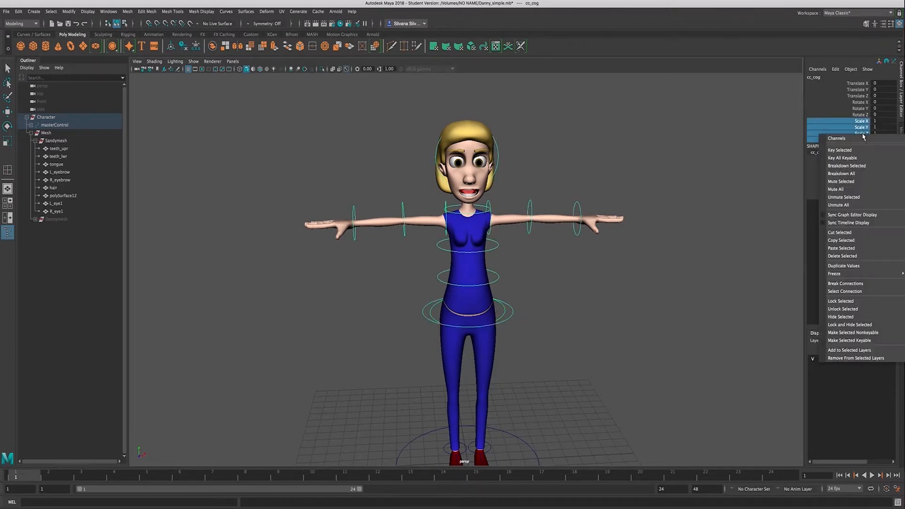
{"action": "mouse_move", "coordinate": [850, 324]}
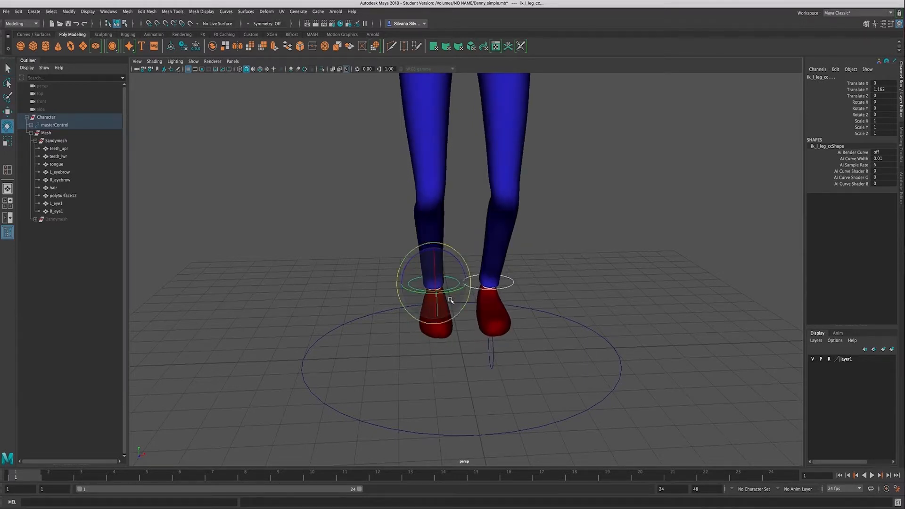
Select the left leg IK ring and lock and hide its Scale X–Z channels.
{"action": "left_click_drag", "start_coordinate": [435, 283], "coordinate": [436, 323]}
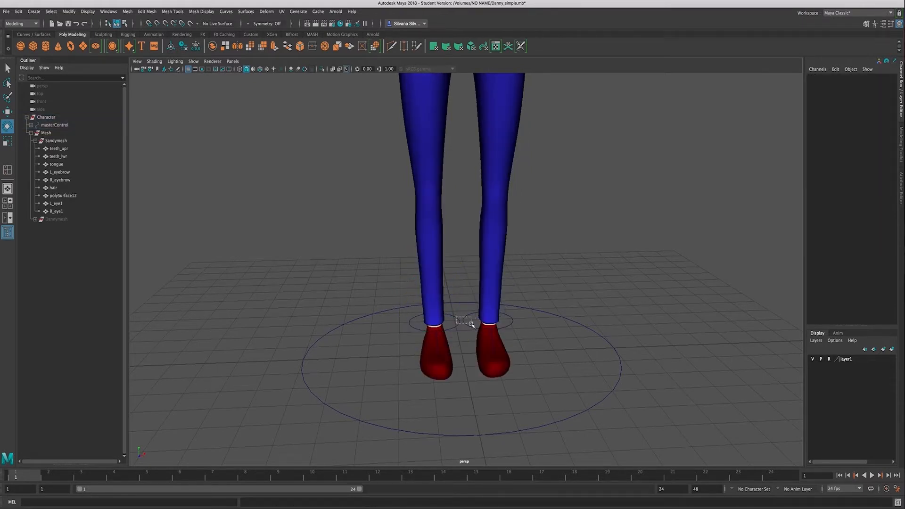
{"action": "left_click", "coordinate": [465, 327]}
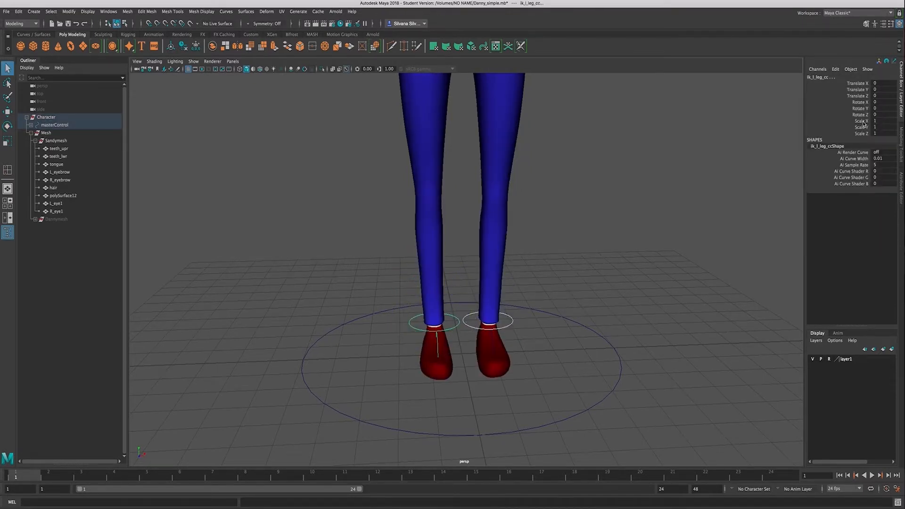
{"action": "right_click", "coordinate": [863, 123]}
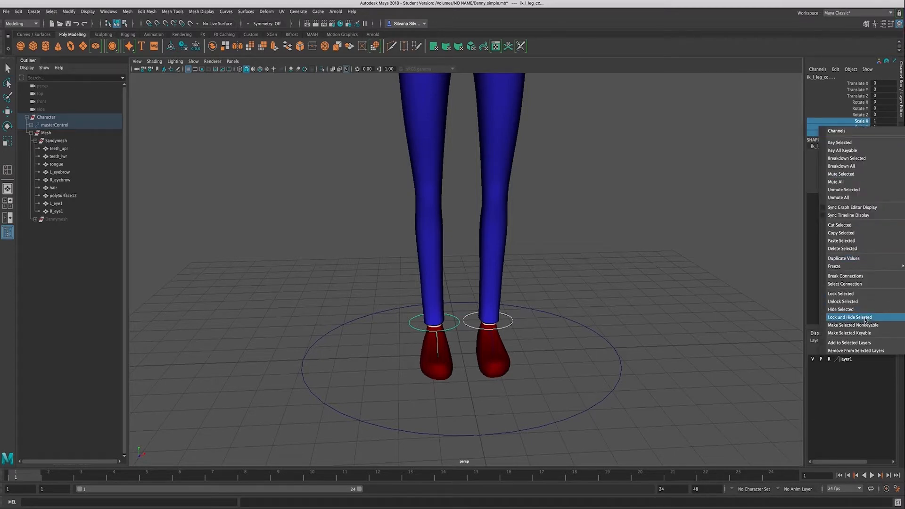
{"action": "left_click", "coordinate": [851, 317]}
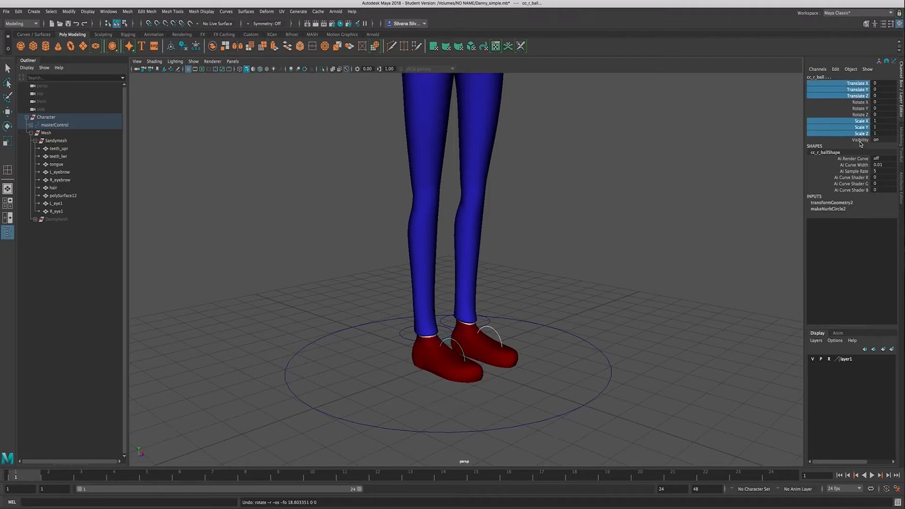
Apply Lock and Hide Selected to cc_r_ball's translate and scale channels.
{"action": "right_click", "coordinate": [864, 121]}
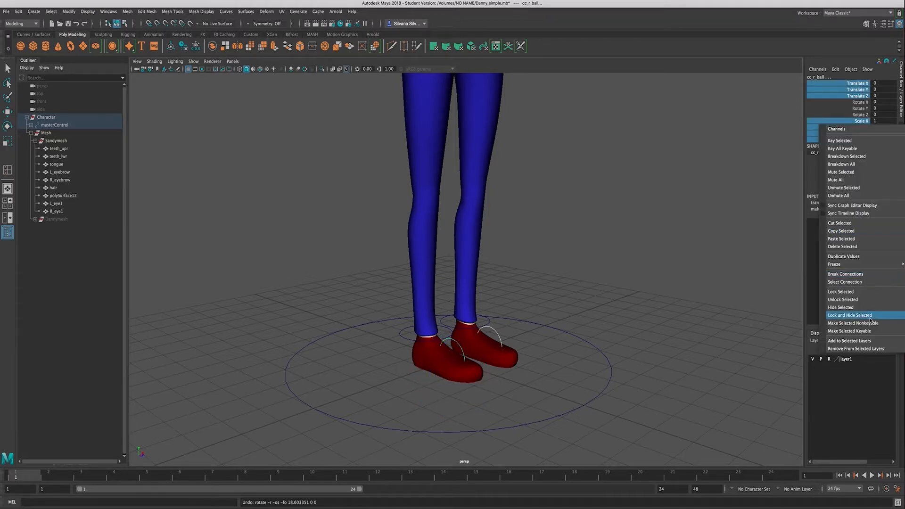
{"action": "left_click", "coordinate": [844, 315]}
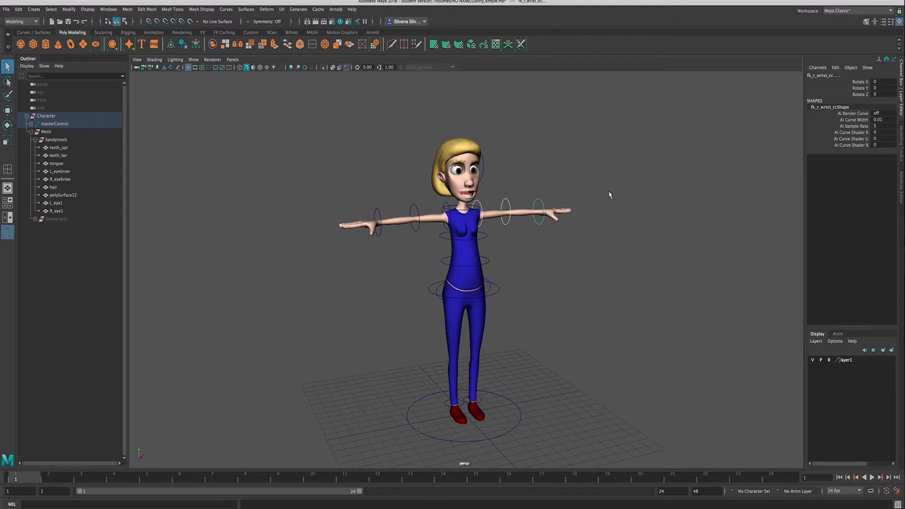
{"action": "mouse_move", "coordinate": [503, 216]}
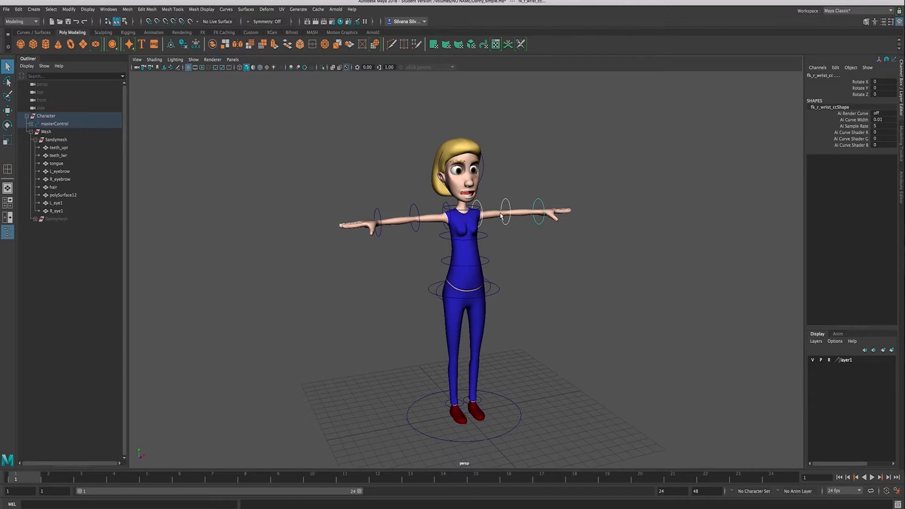
{"action": "mouse_move", "coordinate": [720, 191]}
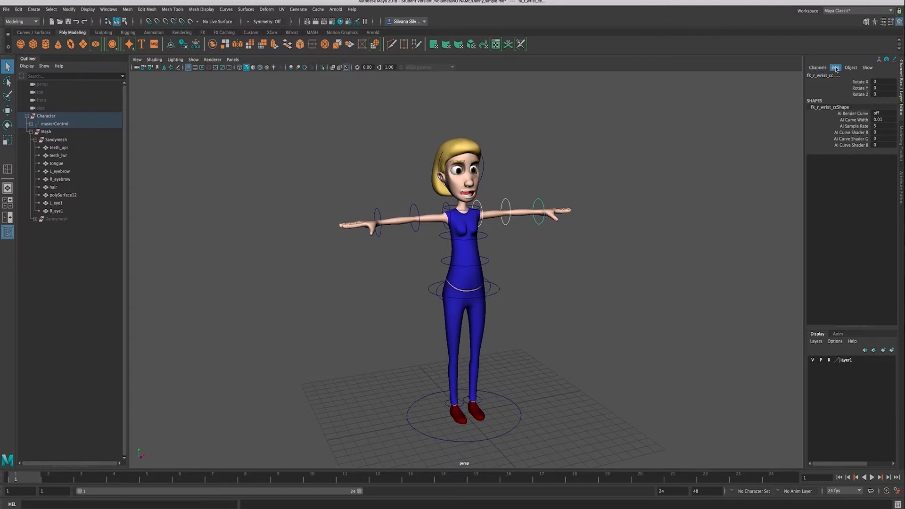
Open Edit > Channel Control for fk_r_wrist_cc.
{"action": "left_click", "coordinate": [836, 67]}
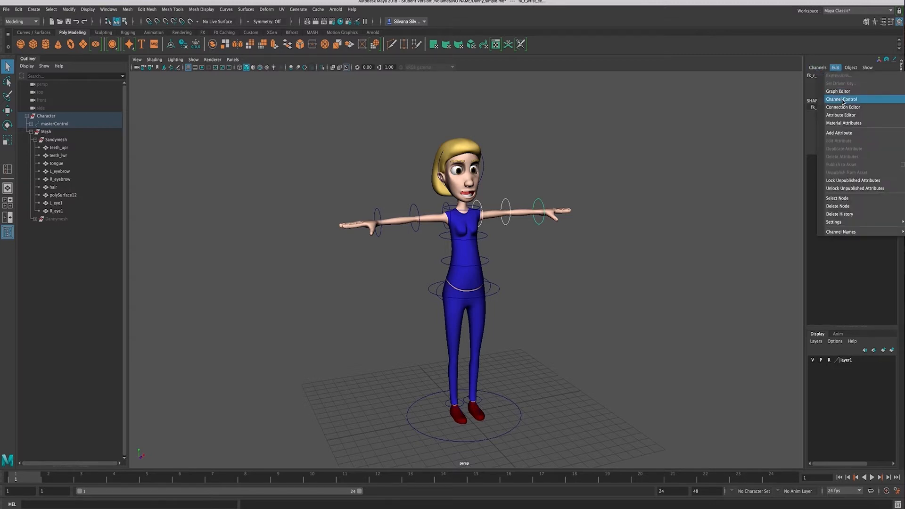
{"action": "left_click", "coordinate": [844, 100]}
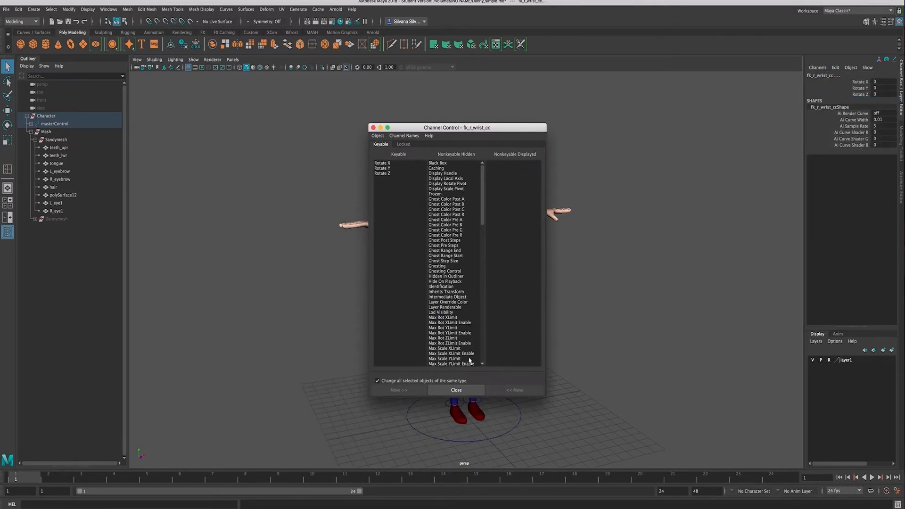
Move the hidden Scale X–Z channels into the Keyable list.
{"action": "scroll", "scroll_direction": "down", "scroll_amount": 3}
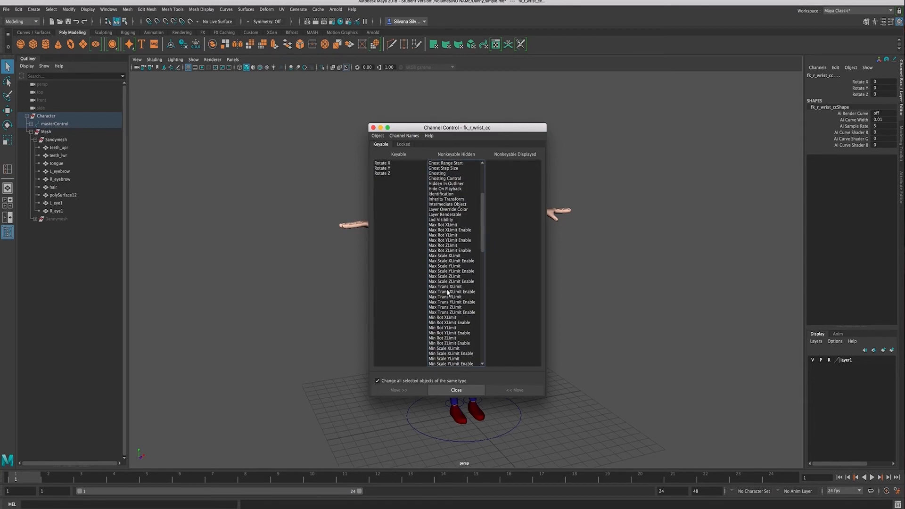
{"action": "scroll", "scroll_direction": "down", "scroll_amount": 3}
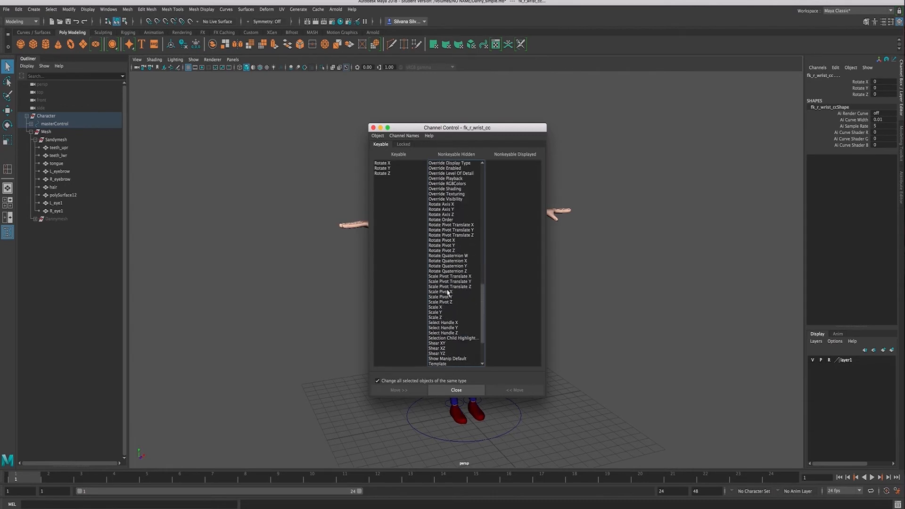
{"action": "left_click", "coordinate": [435, 281]}
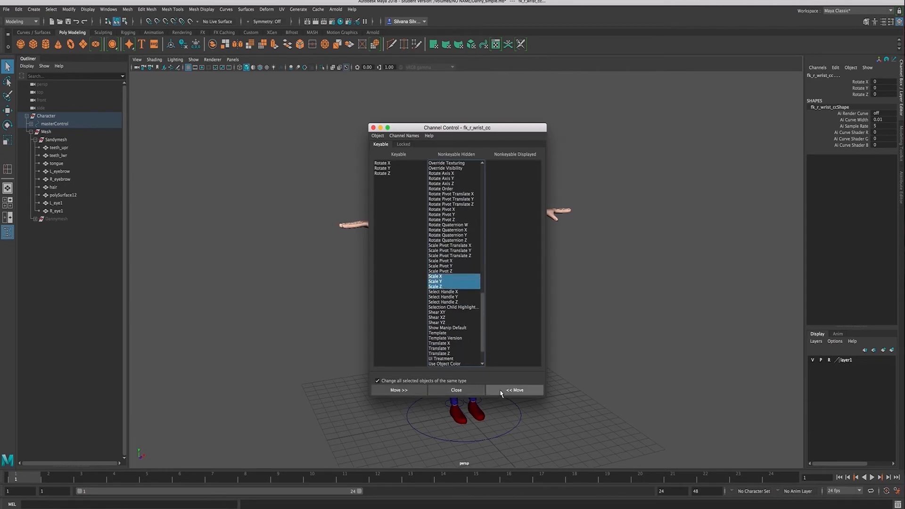
{"action": "left_click", "coordinate": [516, 389]}
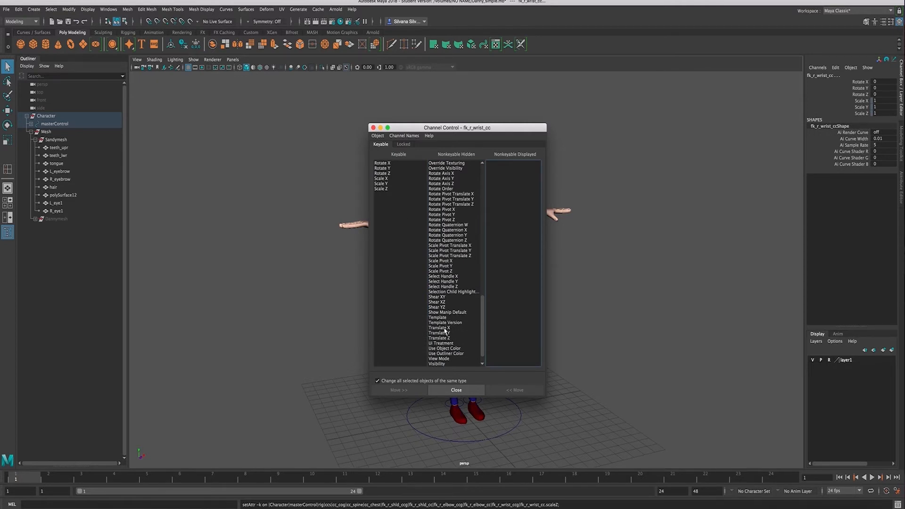
Move Translate X–Z to Nonkeyable Displayed.
{"action": "left_click", "coordinate": [440, 328]}
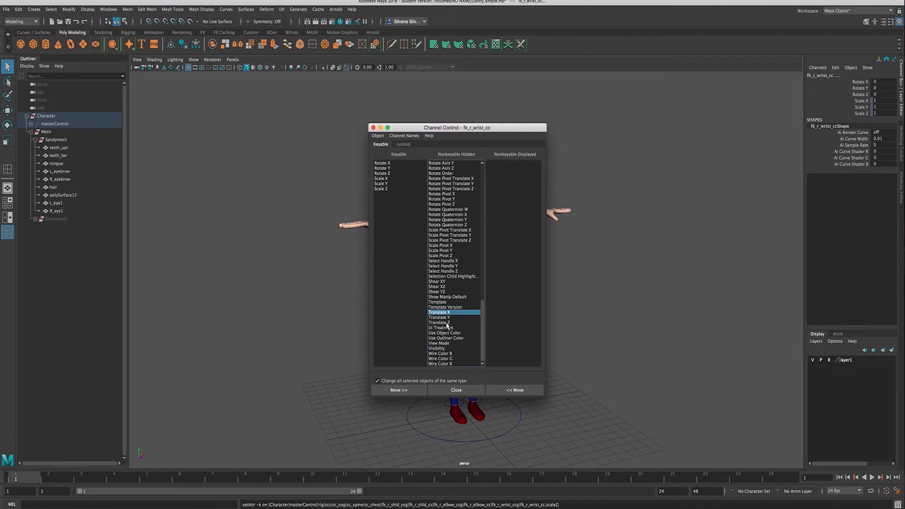
{"action": "left_click", "coordinate": [444, 322]}
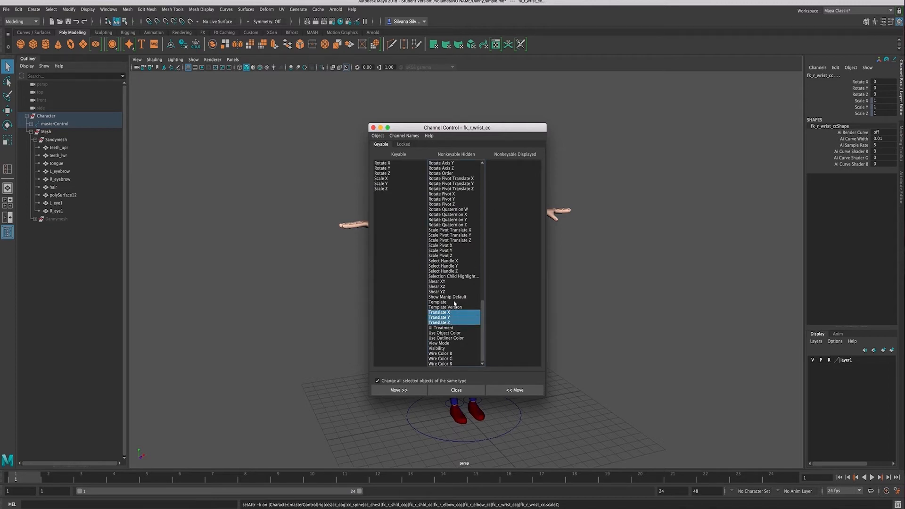
{"action": "mouse_move", "coordinate": [523, 154]}
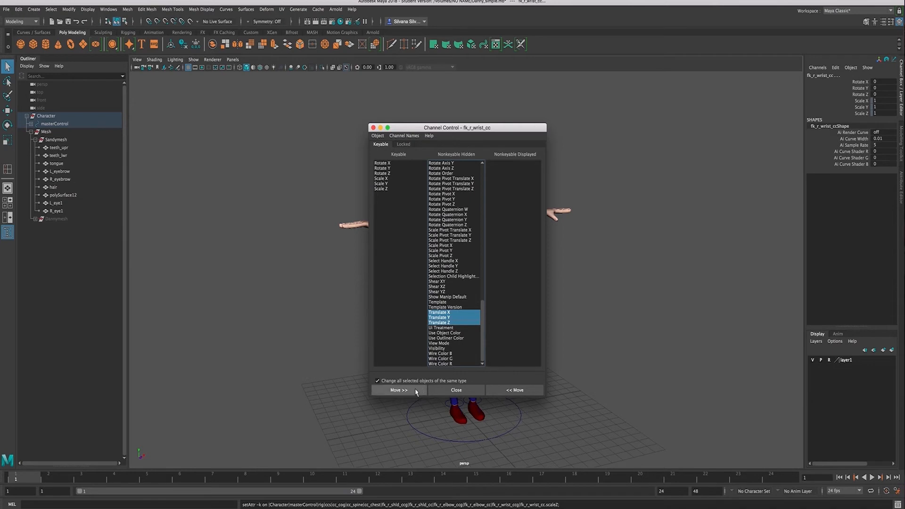
{"action": "left_click", "coordinate": [398, 390]}
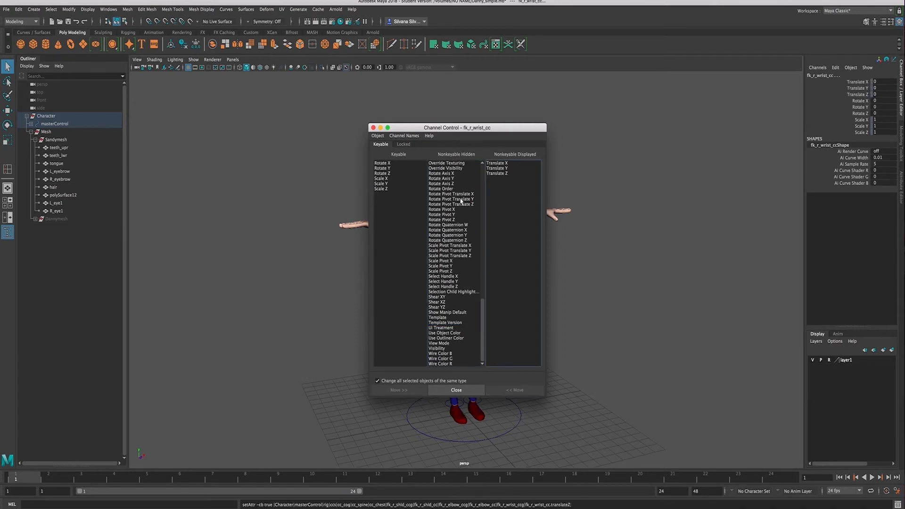
Move Translate X–Z into the Keyable list and select them in the Channel Box.
{"action": "left_click", "coordinate": [496, 168]}
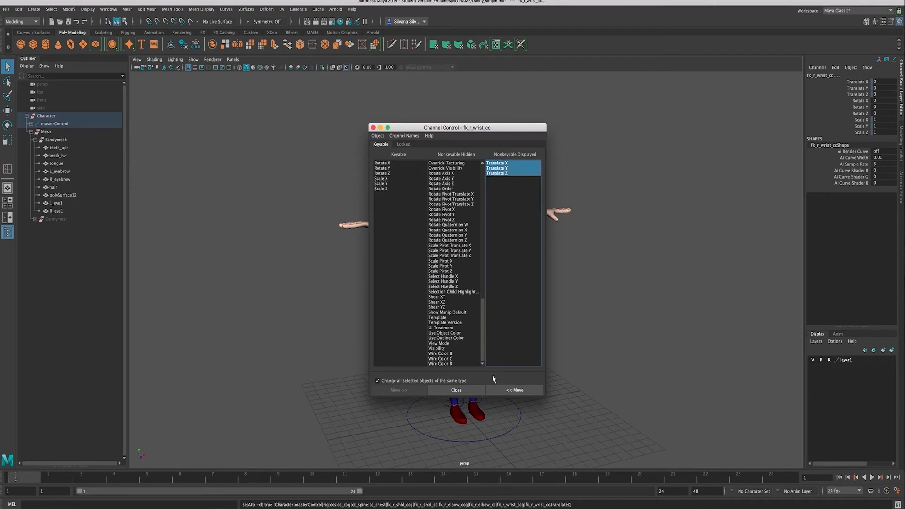
{"action": "left_click", "coordinate": [516, 390]}
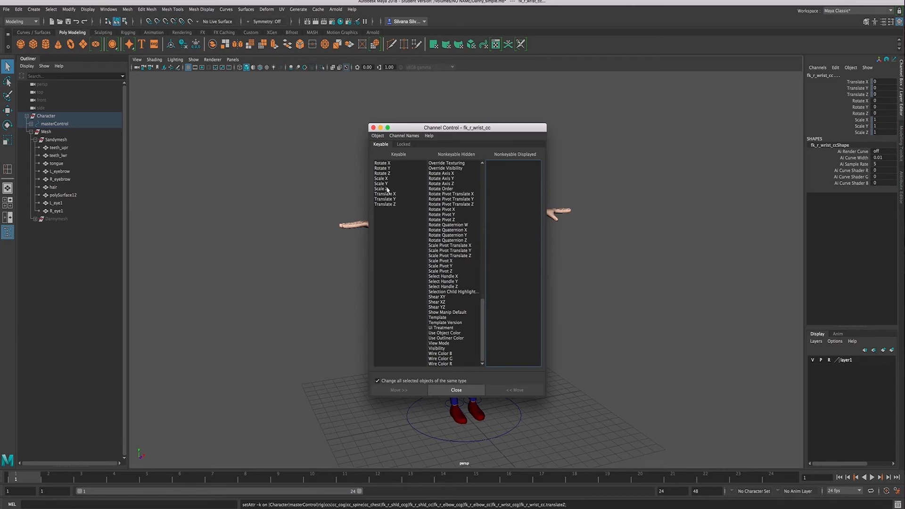
{"action": "mouse_move", "coordinate": [394, 212]}
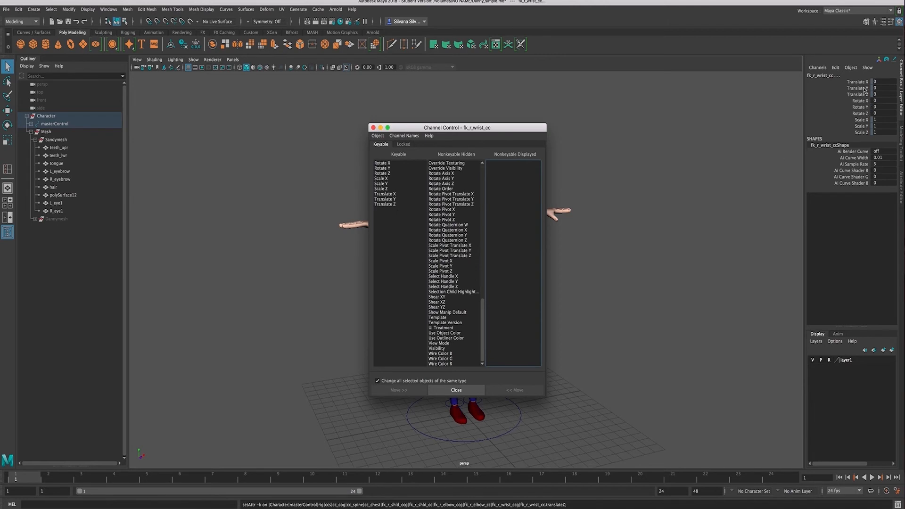
{"action": "left_click", "coordinate": [858, 81]}
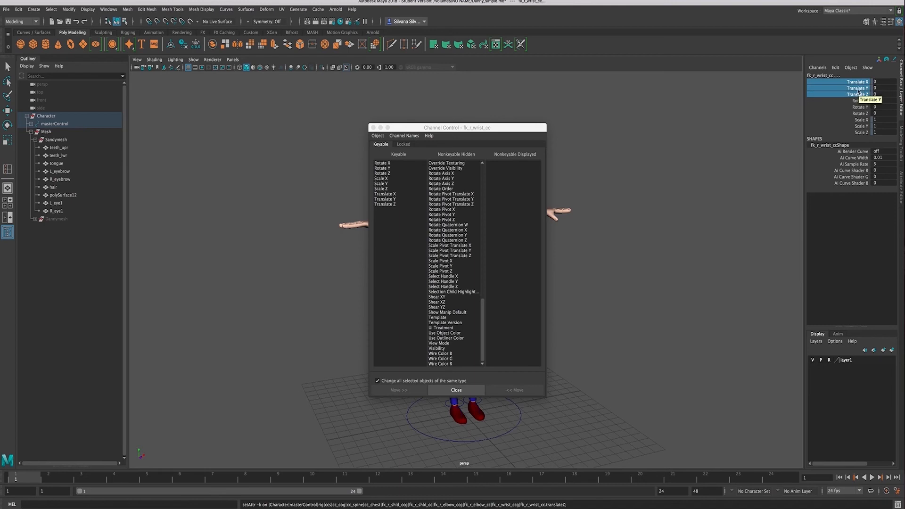
Apply Unlock Selected to the wrist control's Translate X, Y and Z.
{"action": "right_click", "coordinate": [845, 89]}
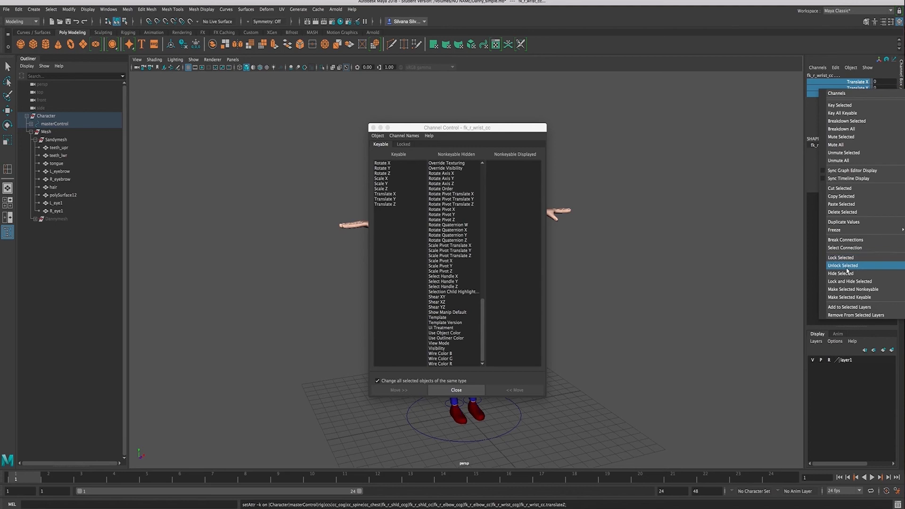
{"action": "left_click", "coordinate": [843, 265]}
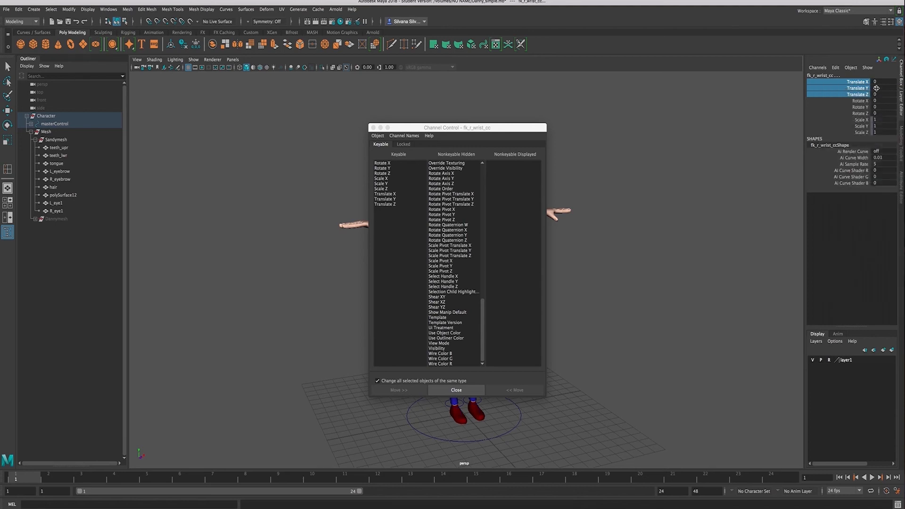